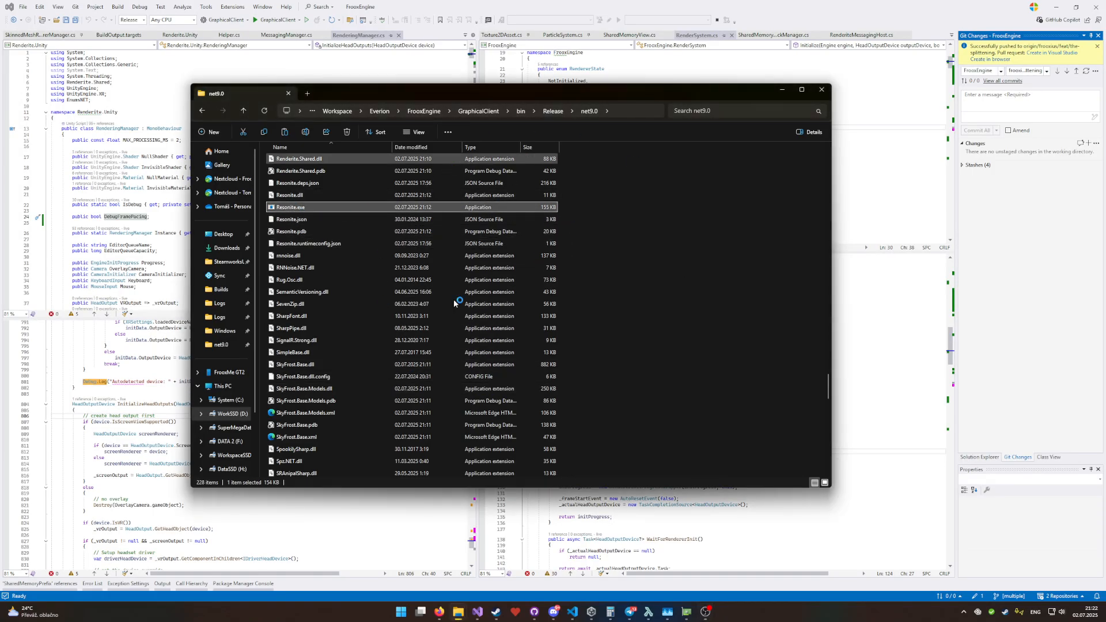
mouse_move(719, 279)
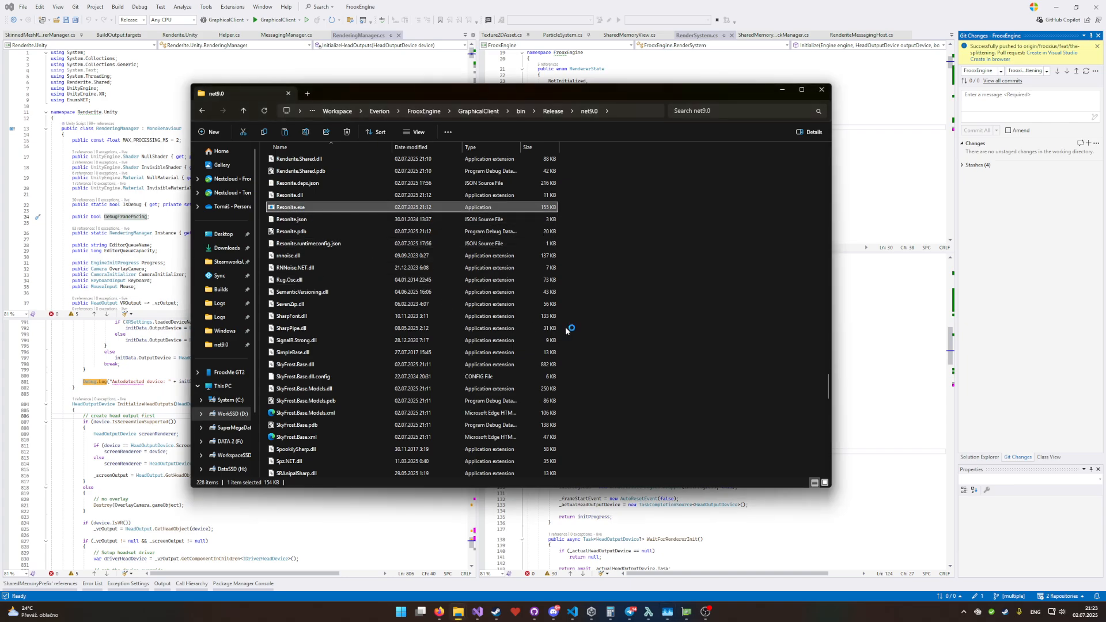
Step: Launch Resonite.exe from the net9.0 build folder and wait for the Home dashboard
double_click(290, 206)
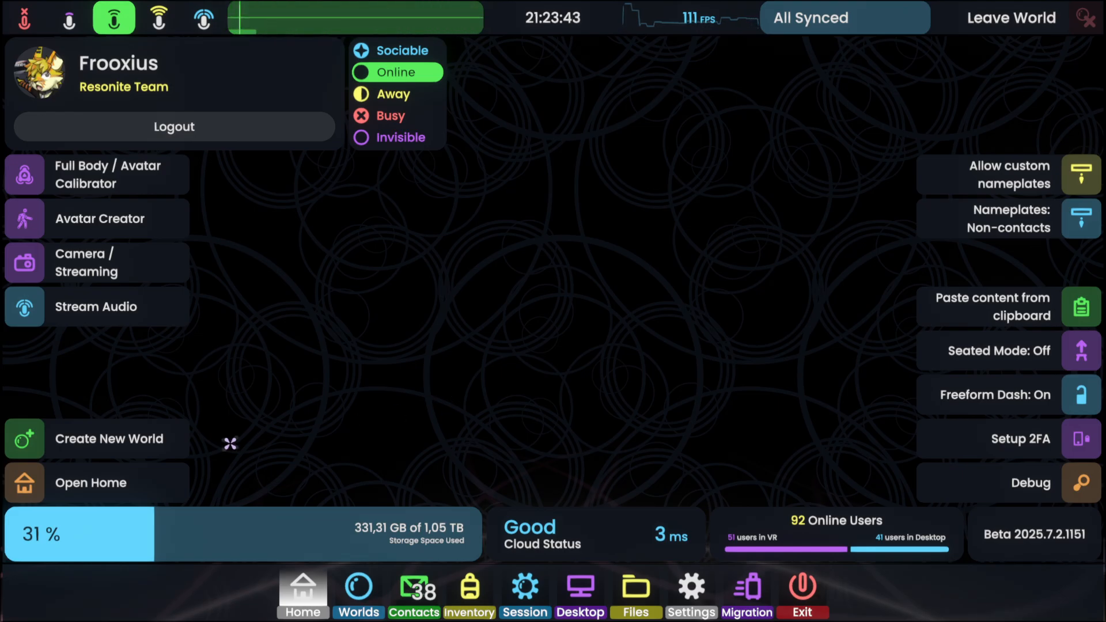
Step: Glance at the worlds browser, then open the Debug window from the Home tab
left_click(358, 596)
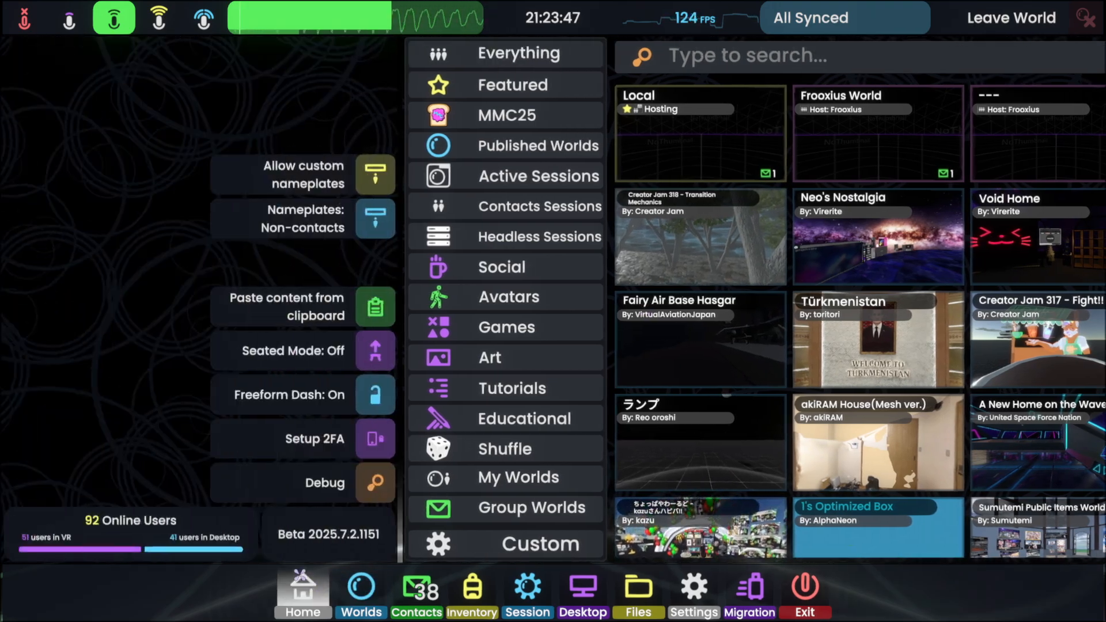
left_click(302, 591)
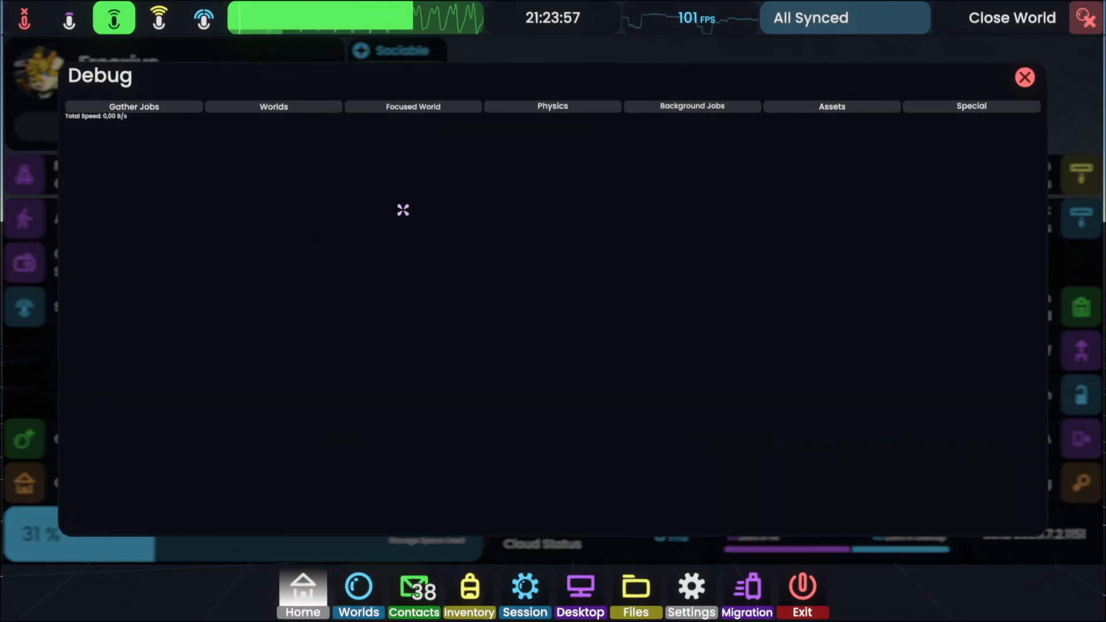
Step: View the Gather Jobs stats in the Debug window, then switch to the Worlds browser
left_click(134, 107)
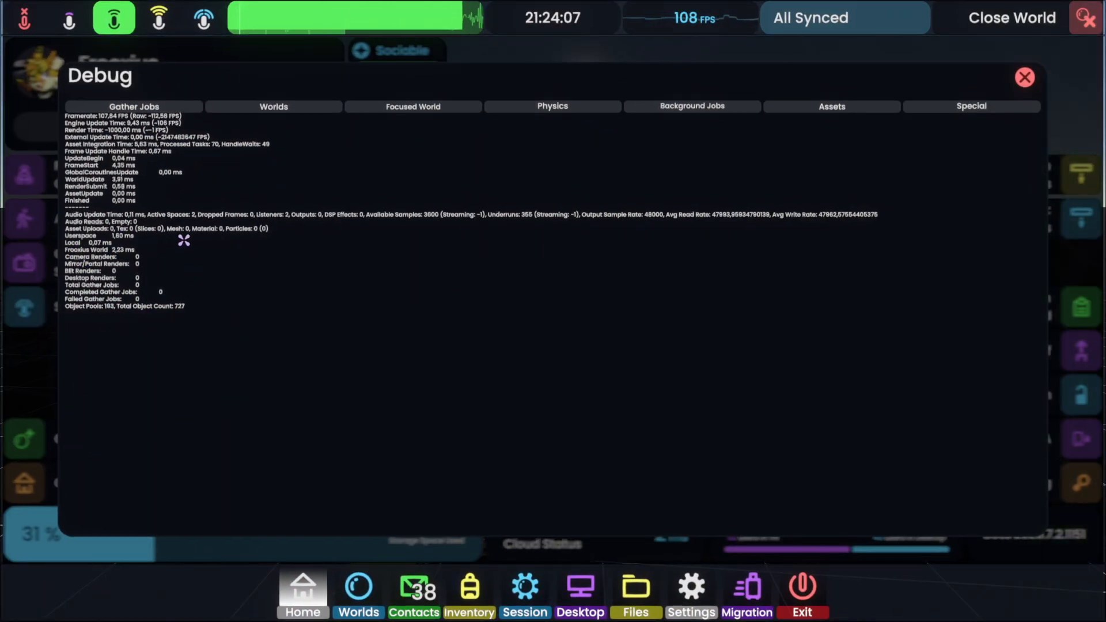
left_click(1024, 76)
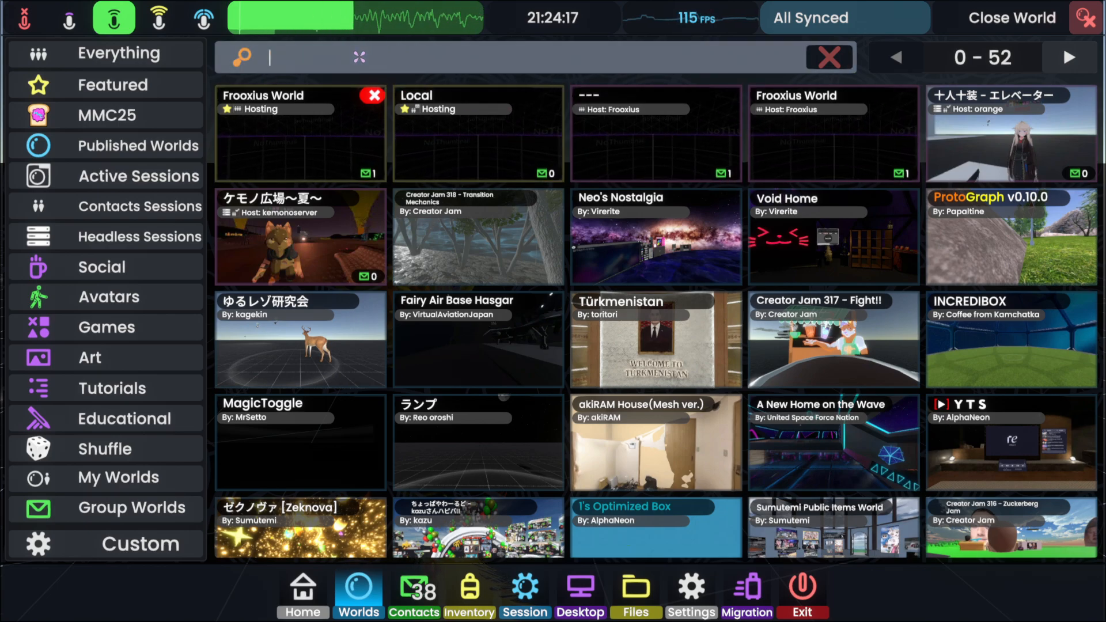
Step: Search the worlds browser for "viridian" to list the three Viridian Island worlds
type("vil")
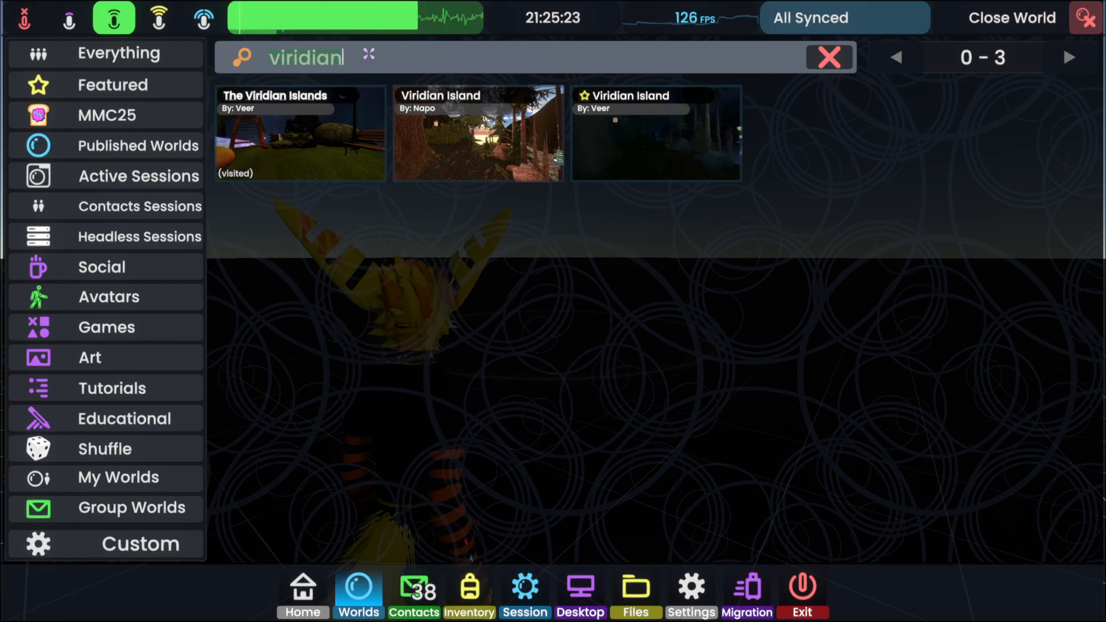
Step: Search for "shadowed" and join the Shadowed Cove MMC25 world
type("shadow")
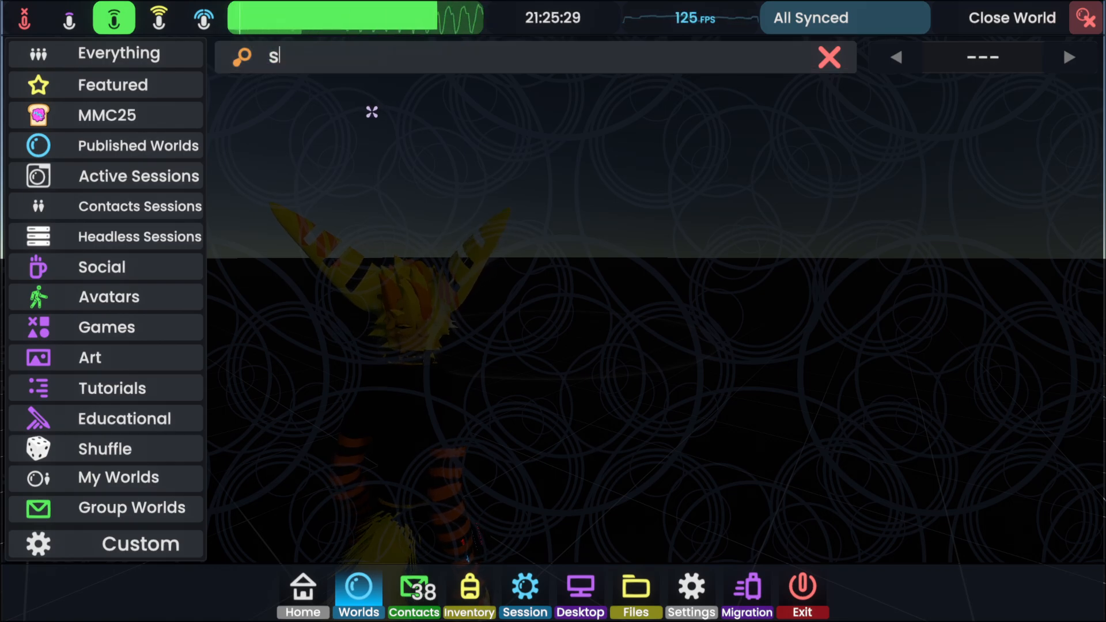
type("hadowed")
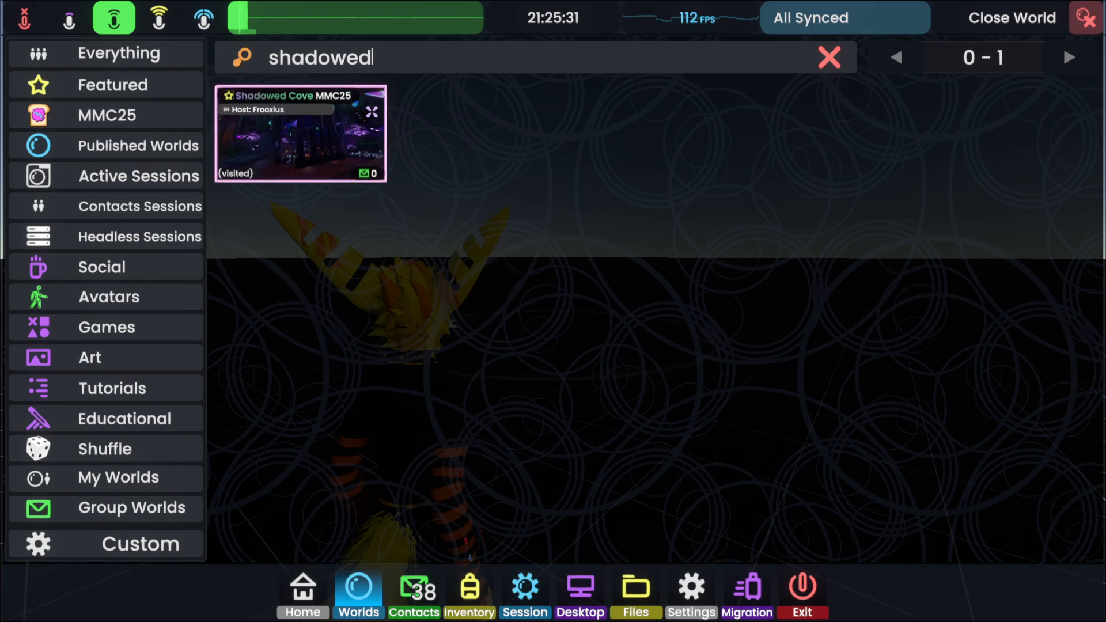
left_click(299, 133)
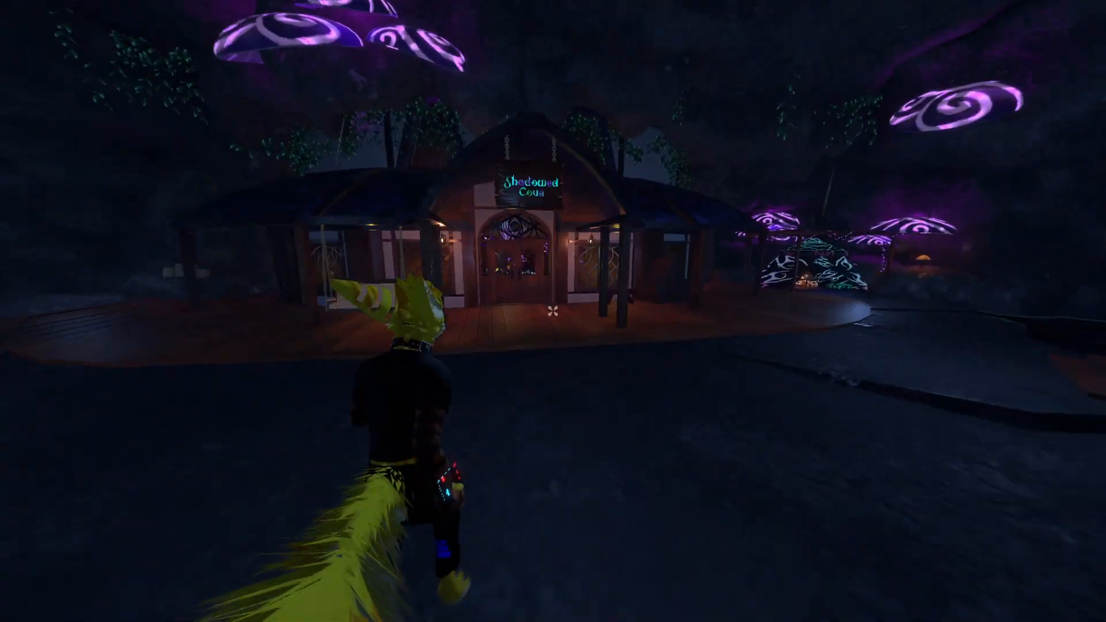
left_click(391, 611)
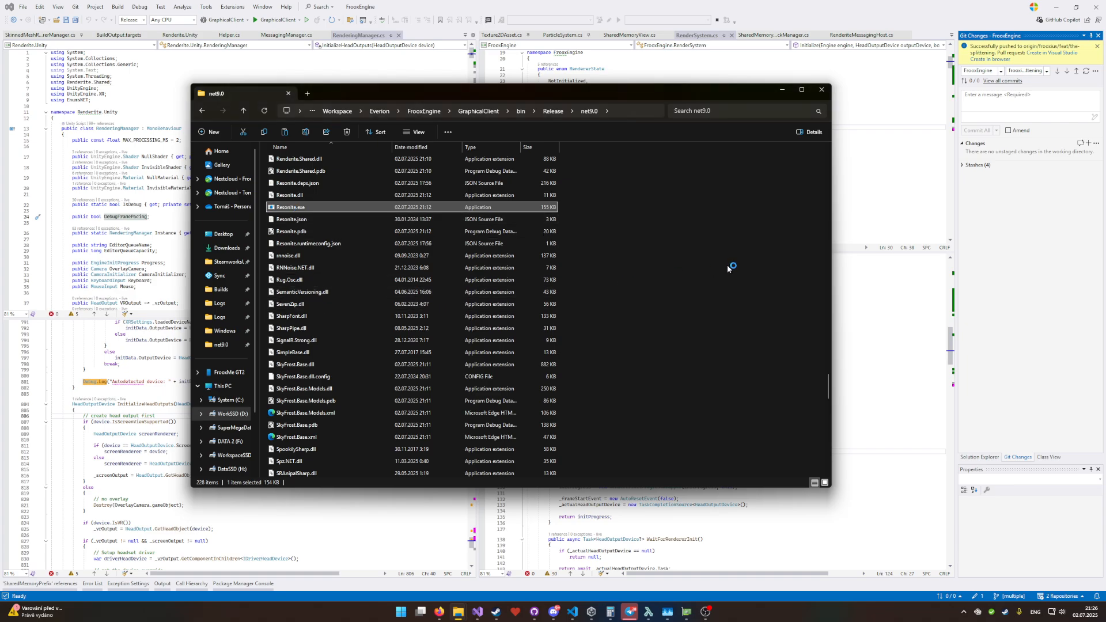
mouse_move(364, 327)
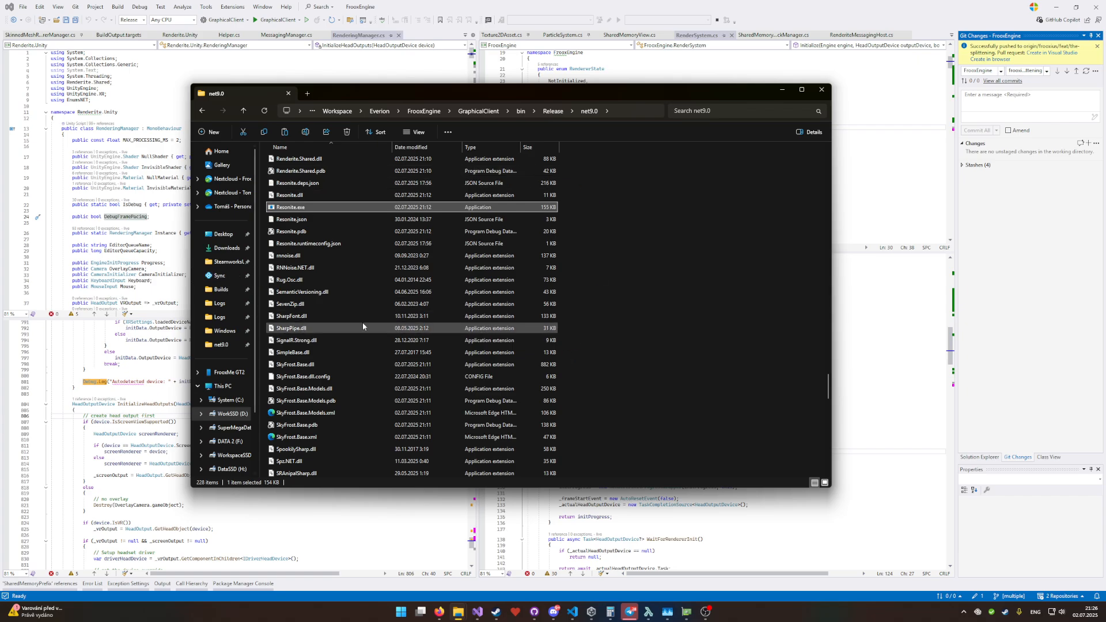
Step: Relaunch Resonite.exe from the net9.0 folder and wait for the Home dashboard
double_click(289, 207)
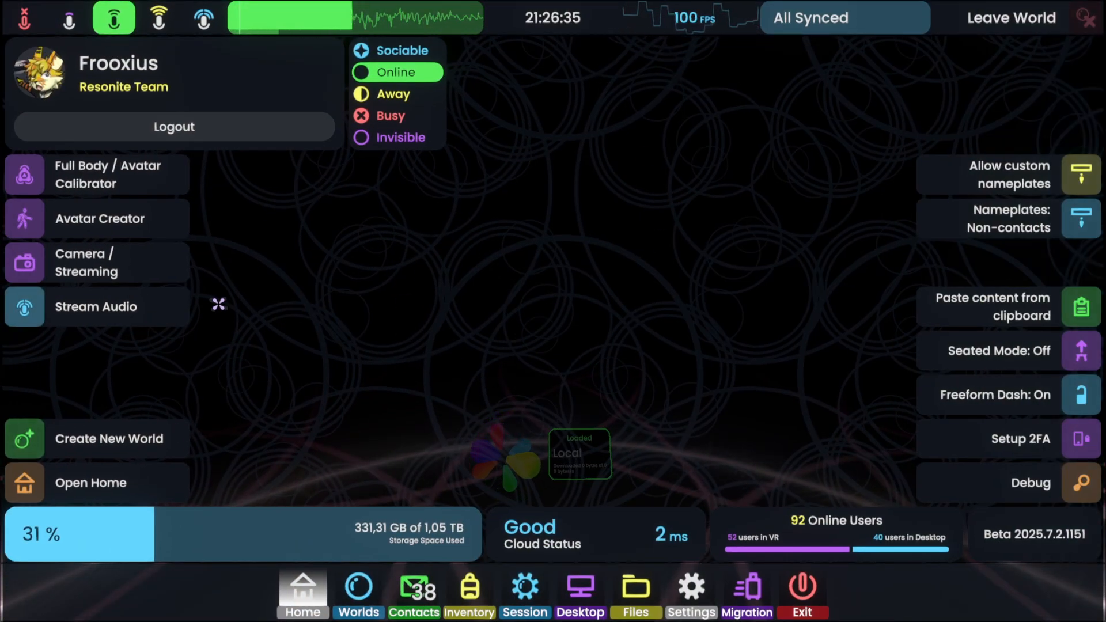
Step: Open the MMC25 world category and scroll through its world grid
left_click(358, 597)
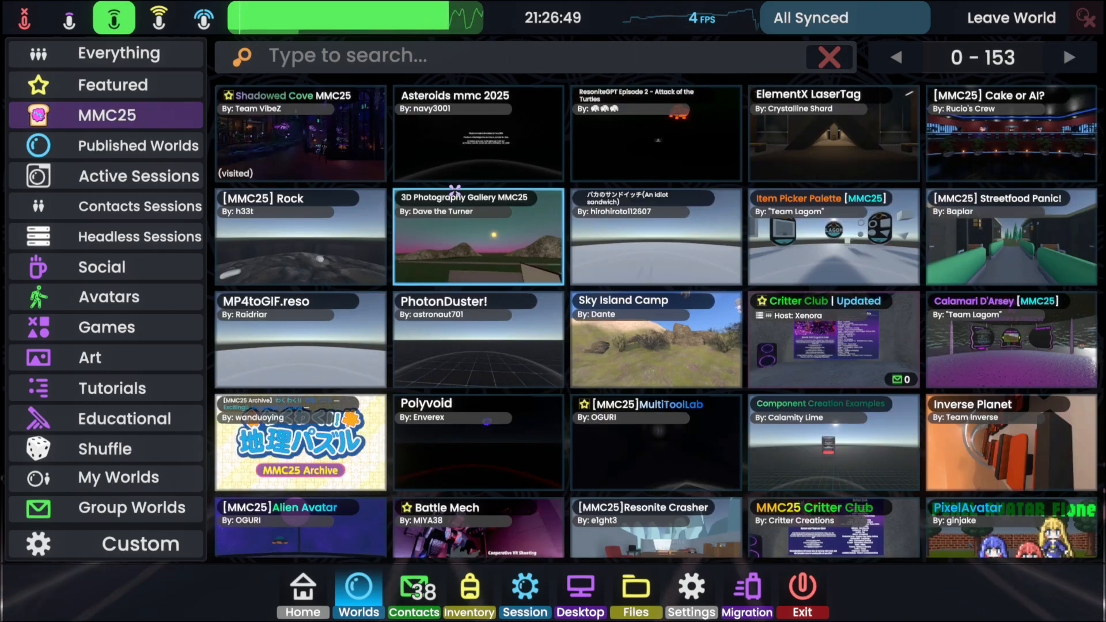
scroll("down", 3)
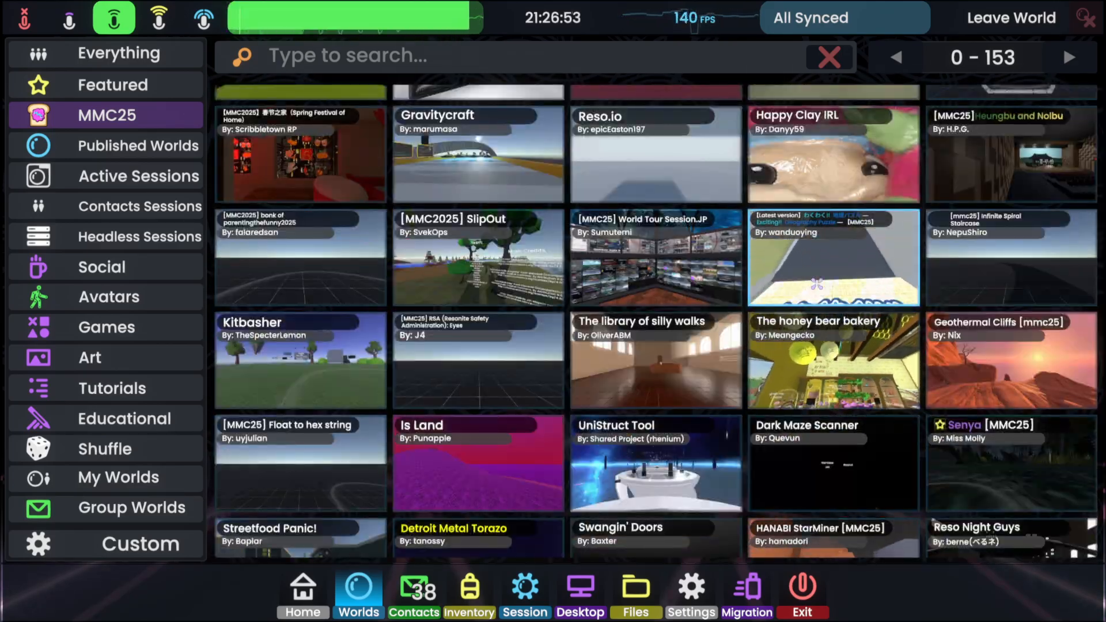
scroll("down", 3)
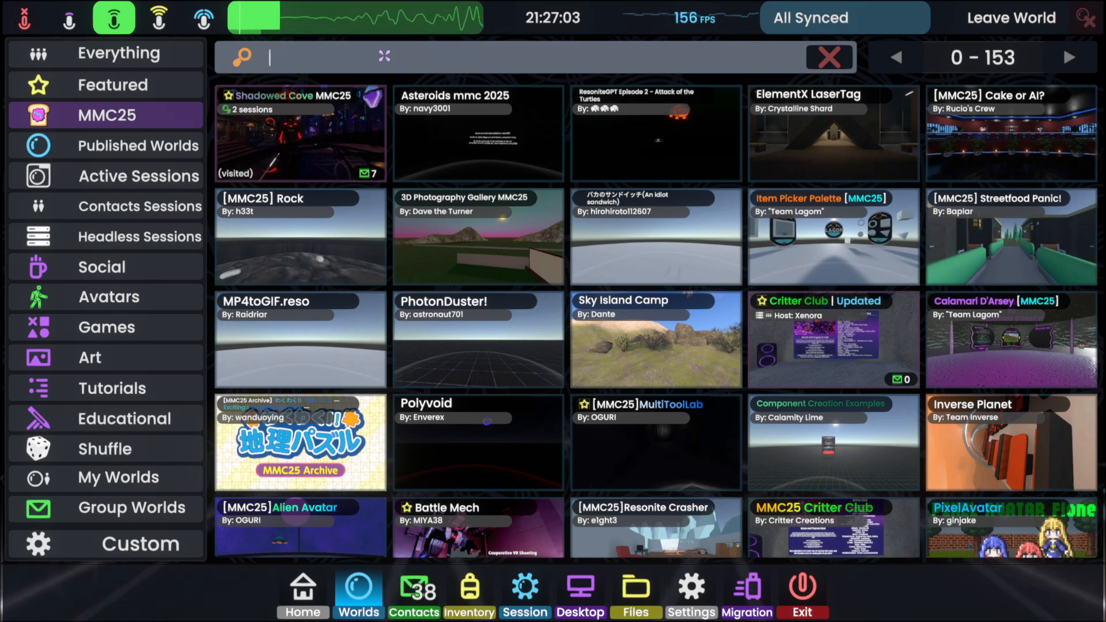
Step: Search all worlds for "cloudscape" and open the Cloudscape Harvest world
left_click(106, 53)
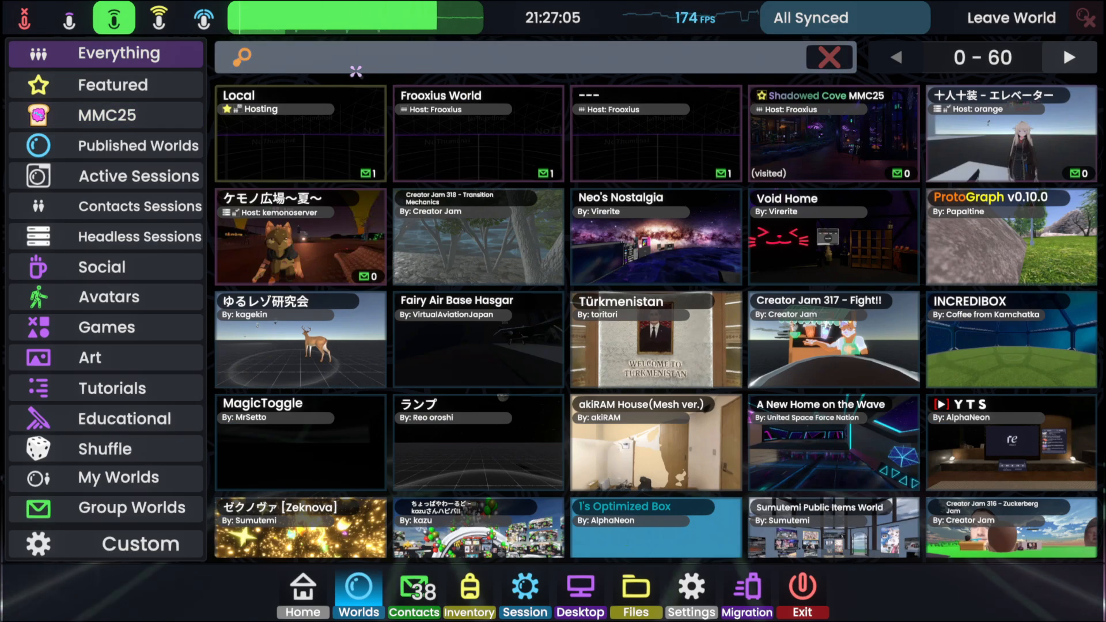
type("cloudscape")
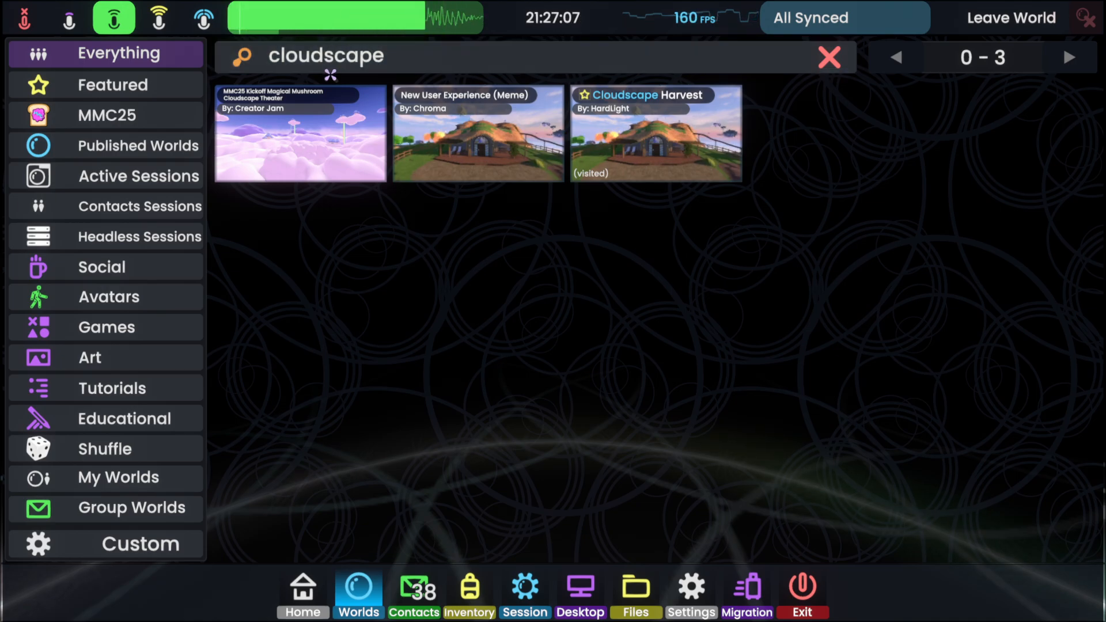
left_click(656, 139)
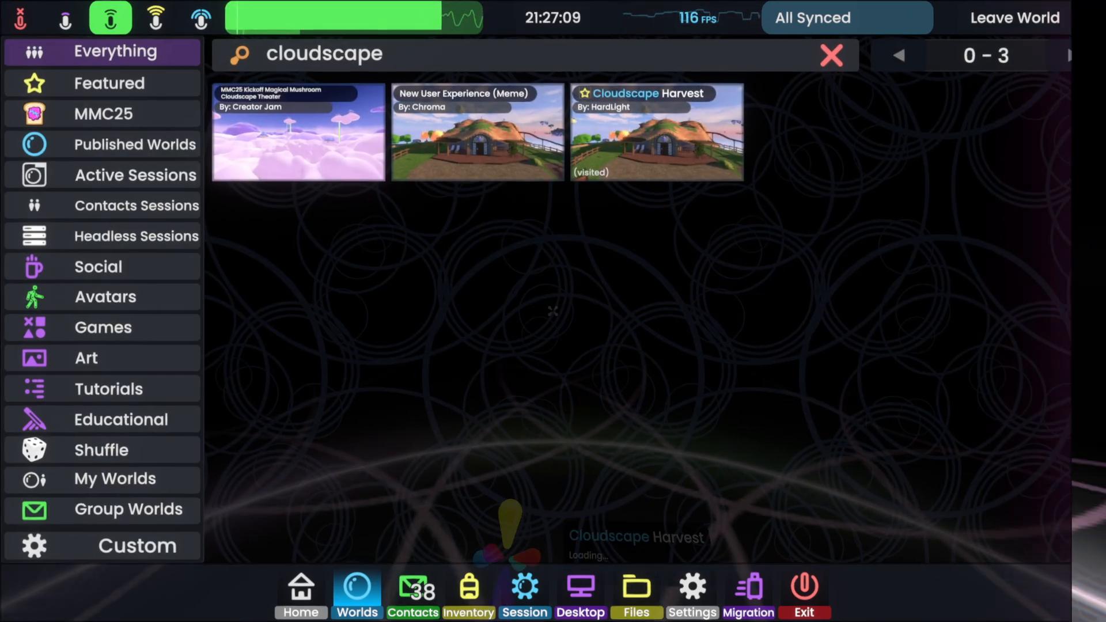
left_click(656, 144)
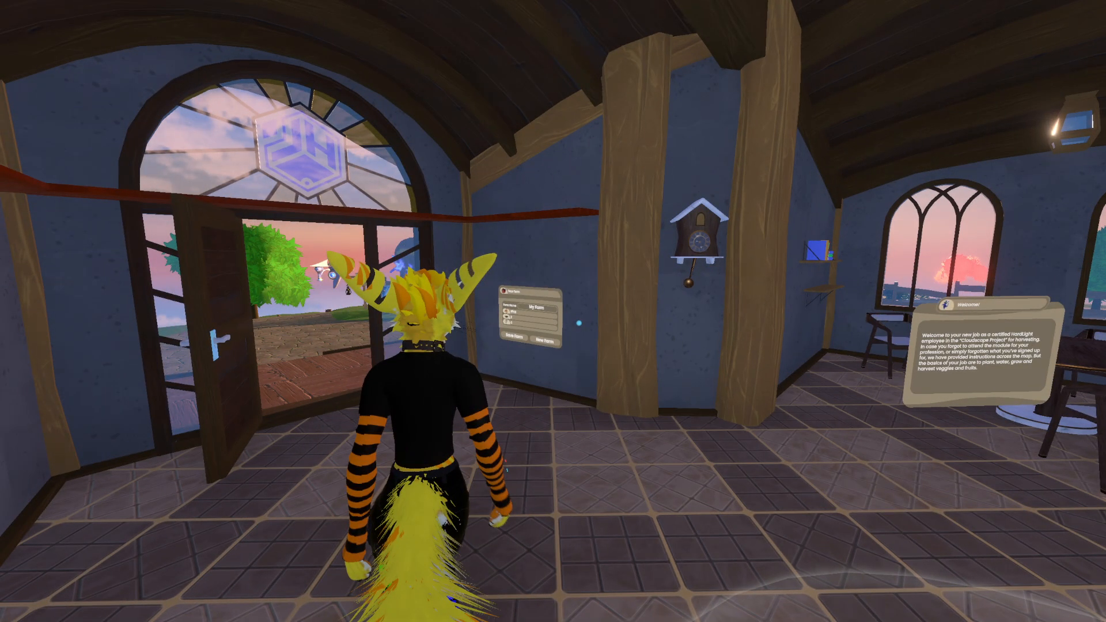
Step: Leave Cloudscape Harvest and return to the Home dashboard as the local world loads
left_click(395, 612)
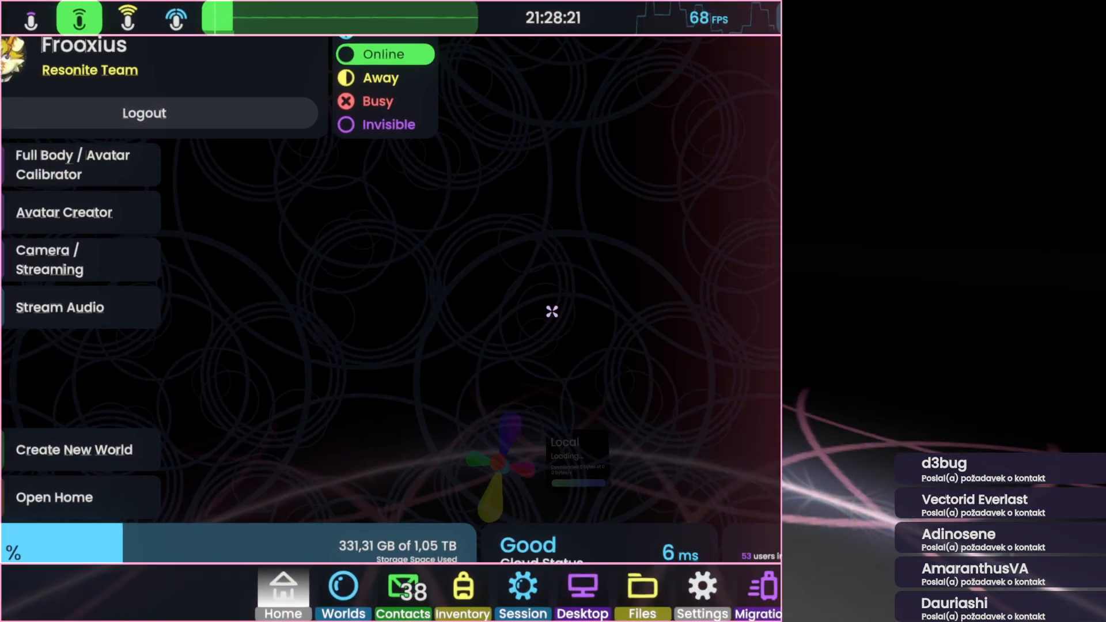
Step: Search worlds for "cloud home" and start a Resonite Cloud Home session
left_click(343, 589)
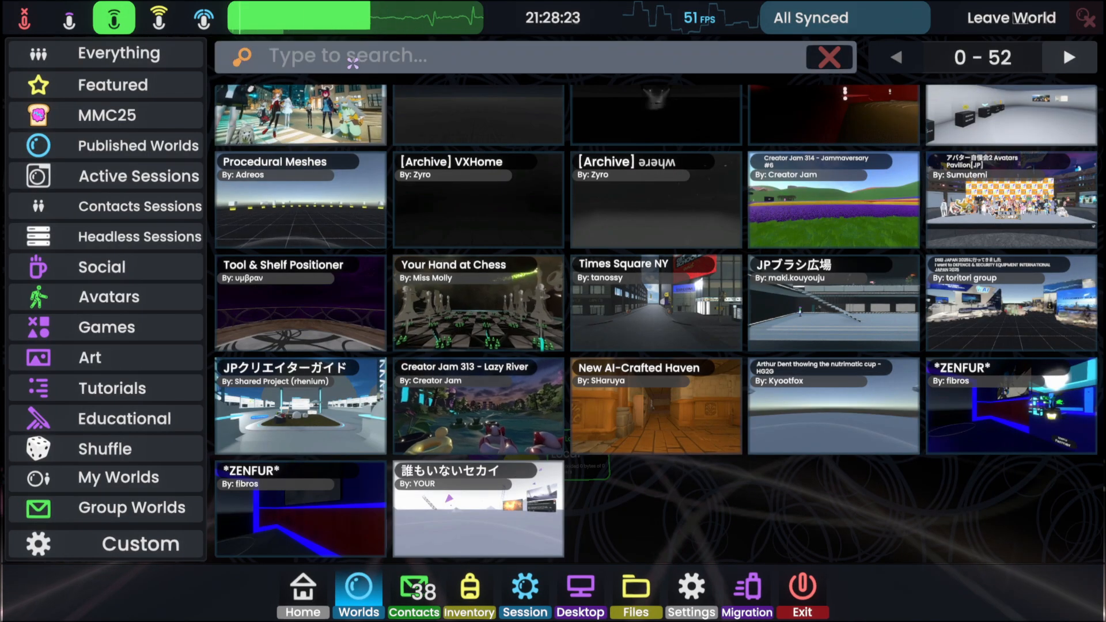
type("cloud home")
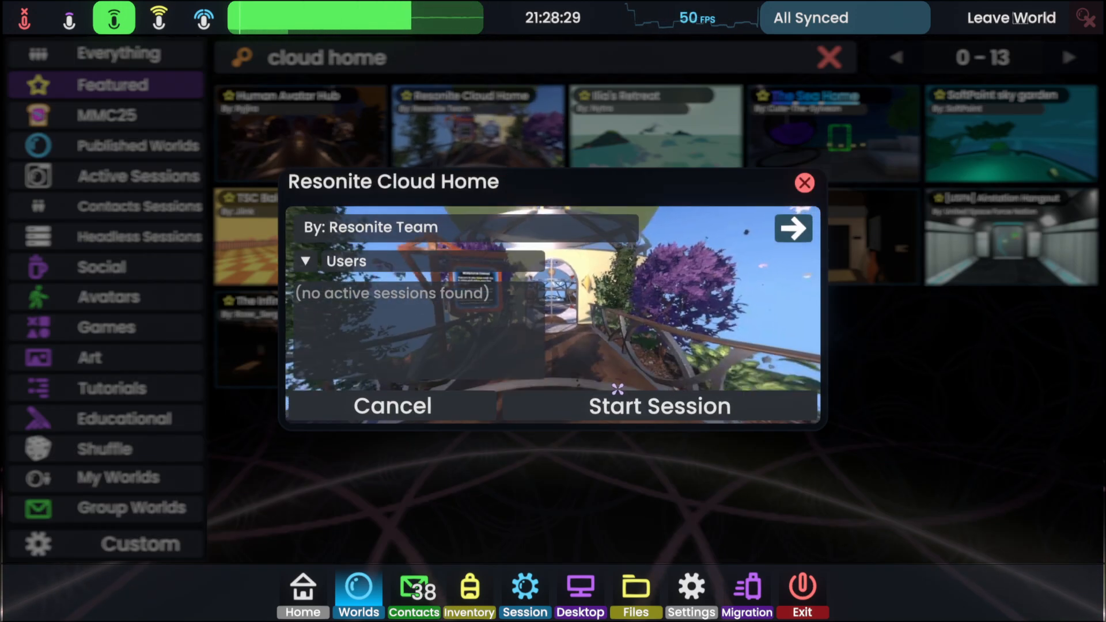
left_click(659, 406)
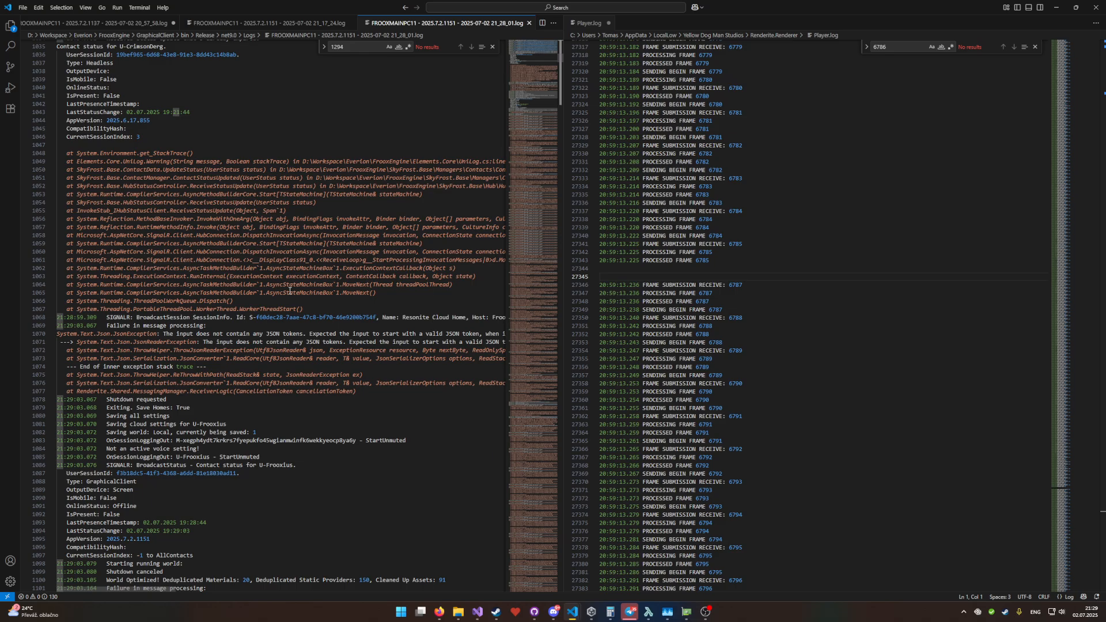
Step: Scroll the FROOXMAINPC11 engine log to the second message-processing failure after world optimization
scroll("down", 3)
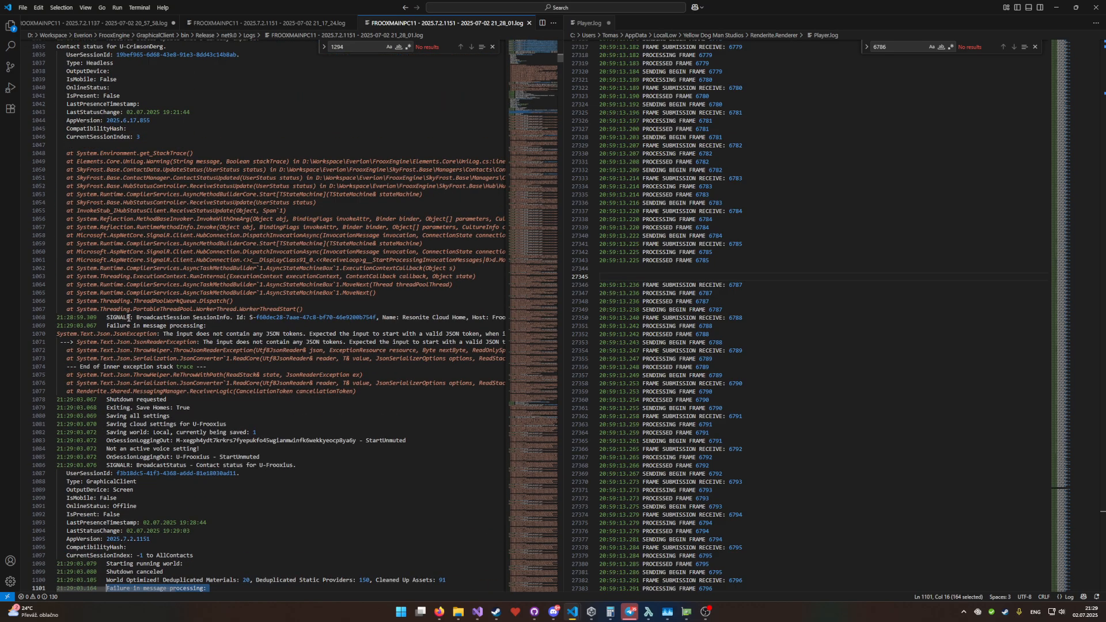
mouse_move(359, 334)
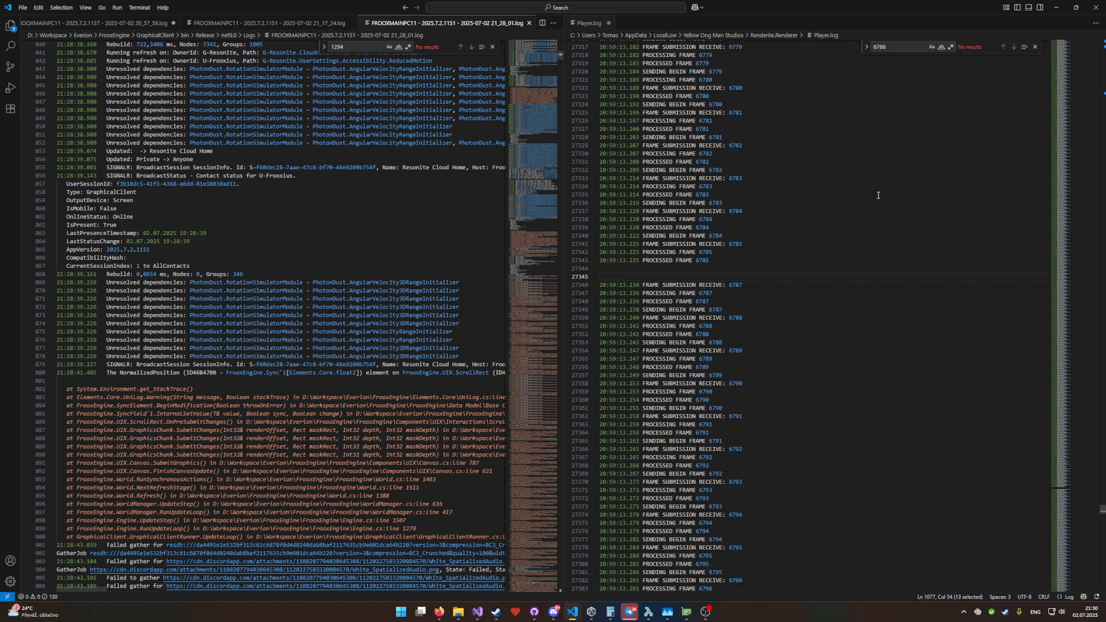
mouse_move(872, 329)
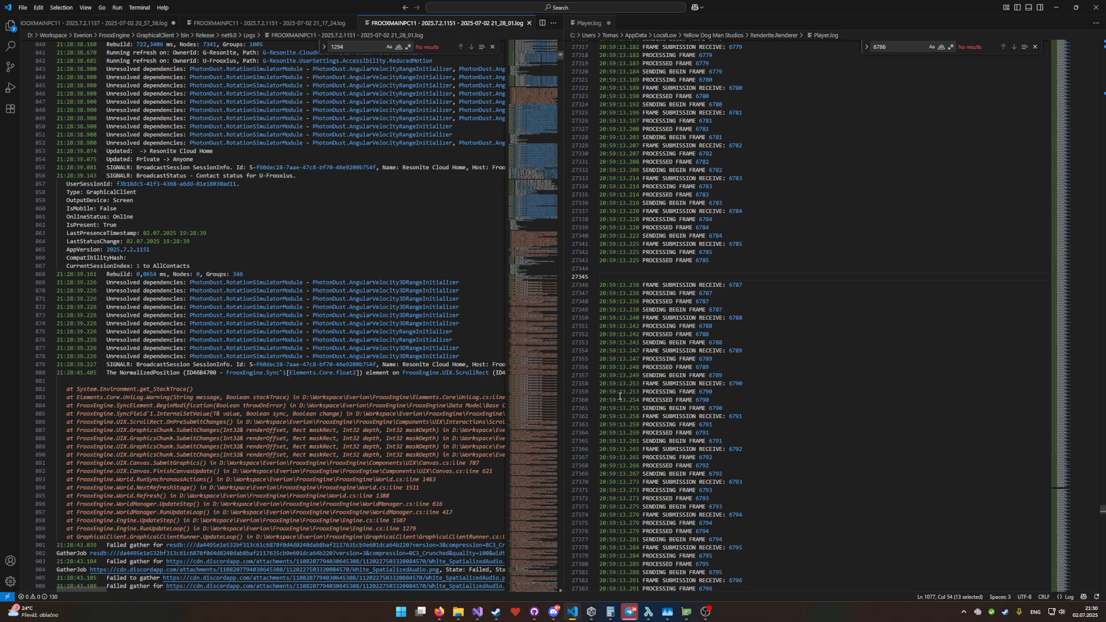
mouse_move(697, 353)
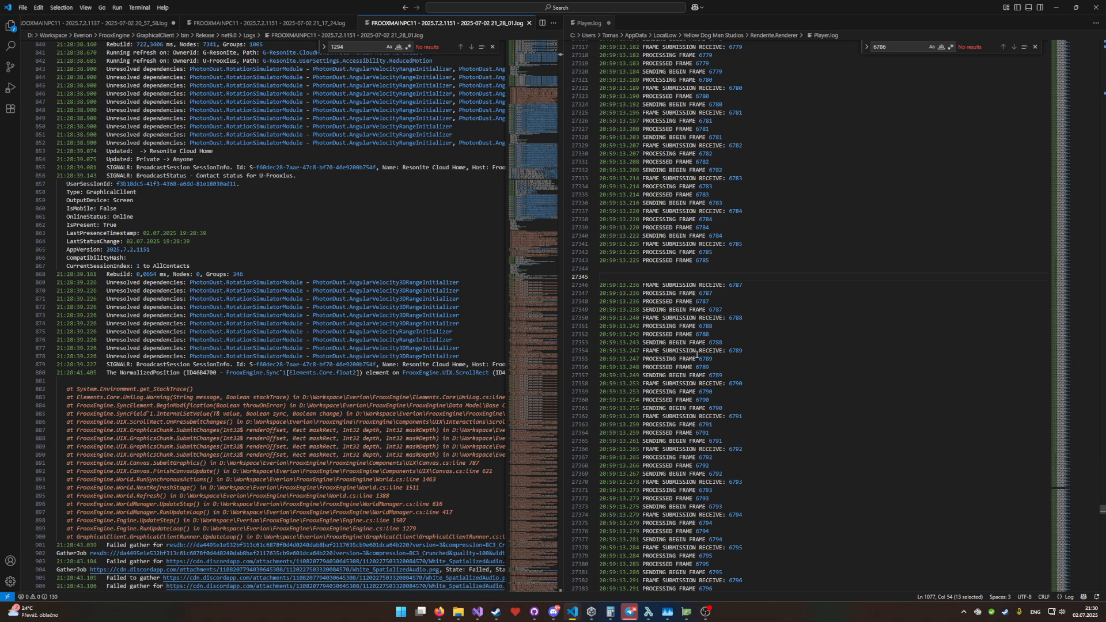
mouse_move(395, 215)
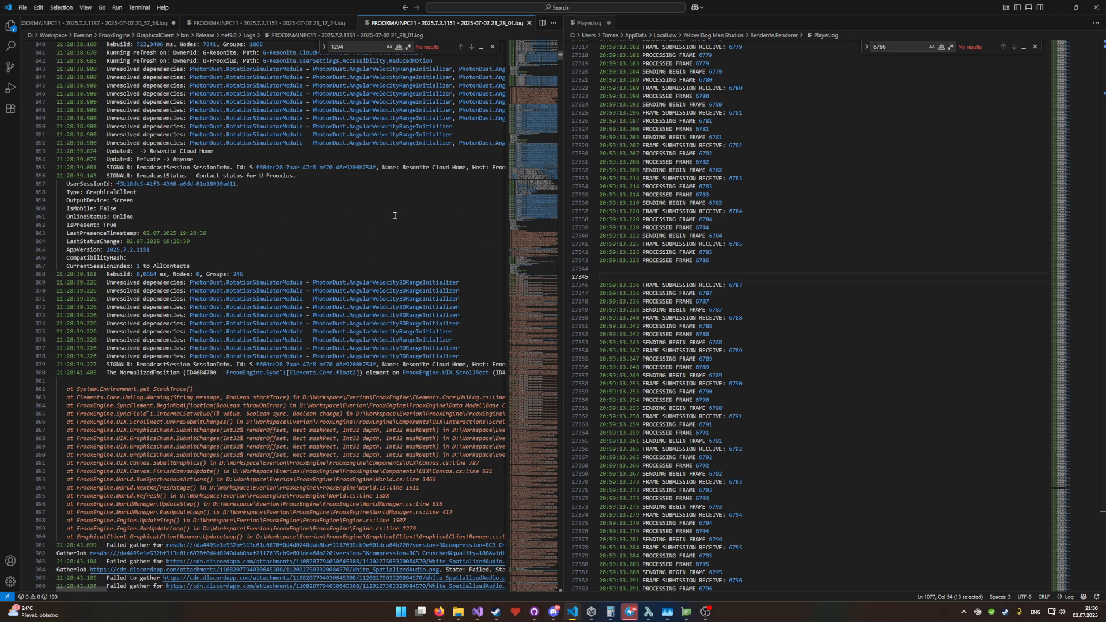